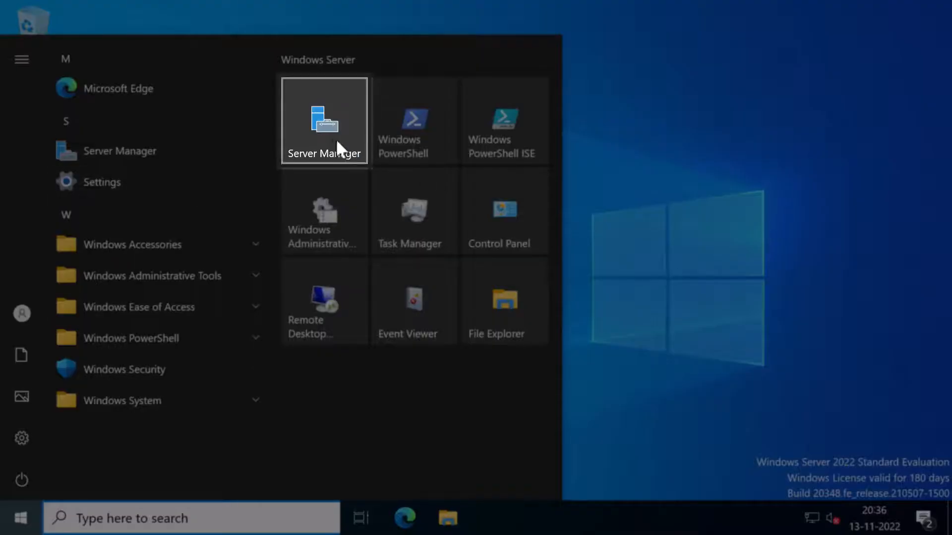
Step: Open Server Manager's Tools menu to list the administrative utilities
left_click(824, 47)
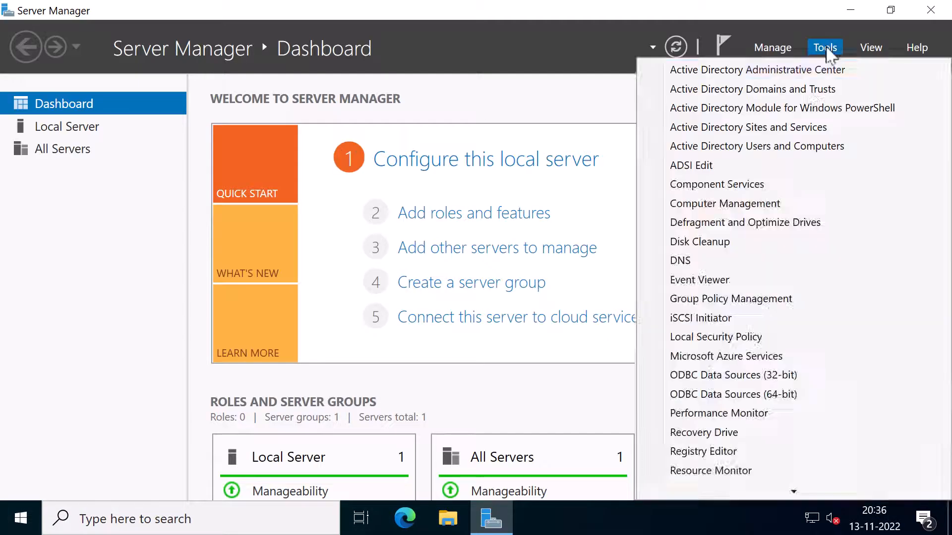
mouse_move(878, 152)
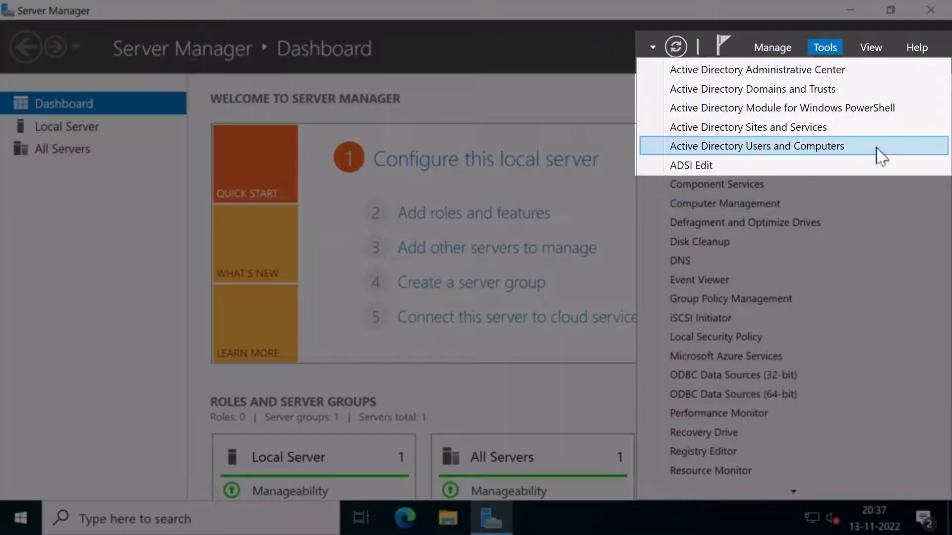
Step: Open the first IT/Users account's Properties in tastybiryani.local and view its attribute list with pwdLastSet
left_click(757, 146)
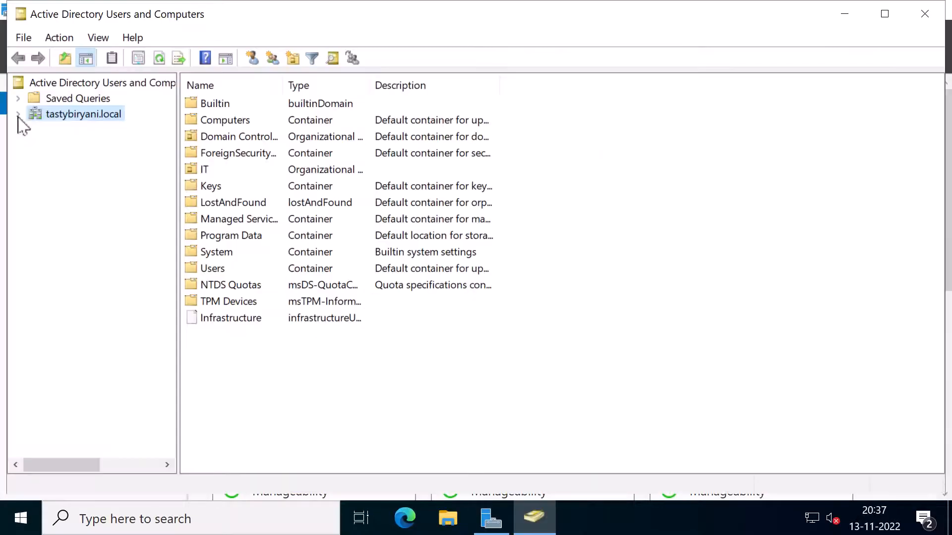
left_click(18, 114)
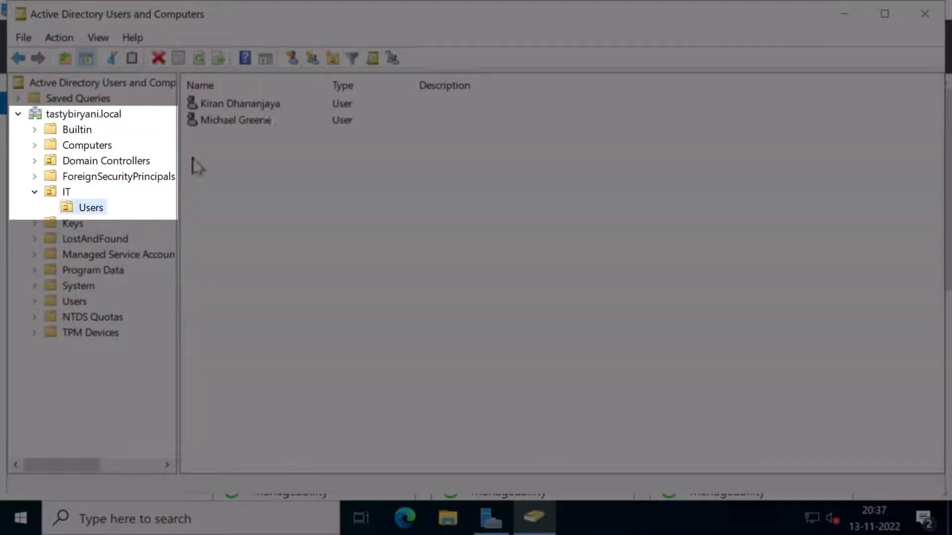
left_click(231, 108)
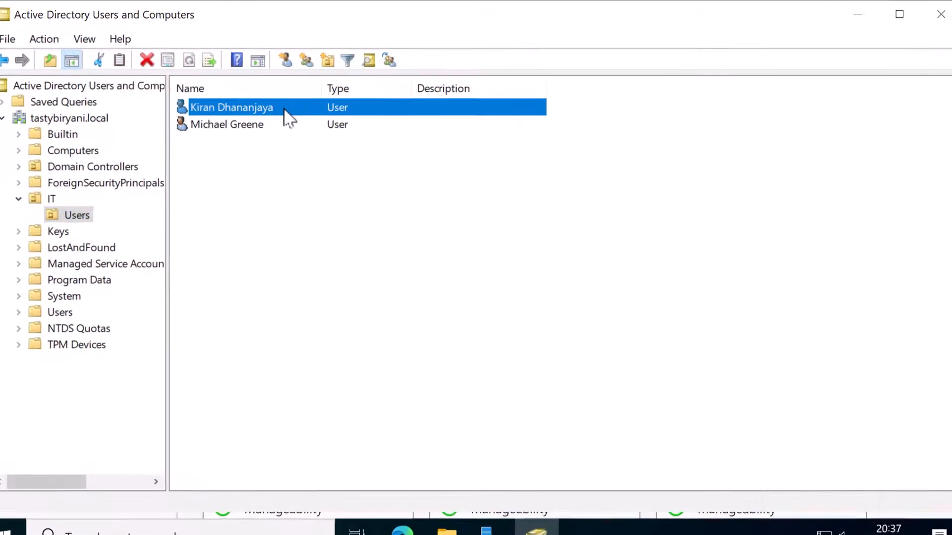
right_click(232, 107)
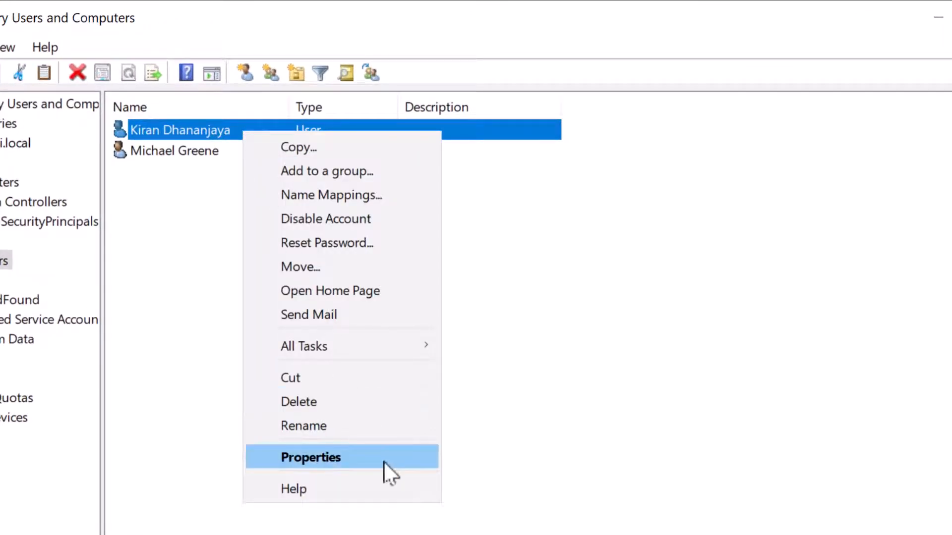
left_click(310, 457)
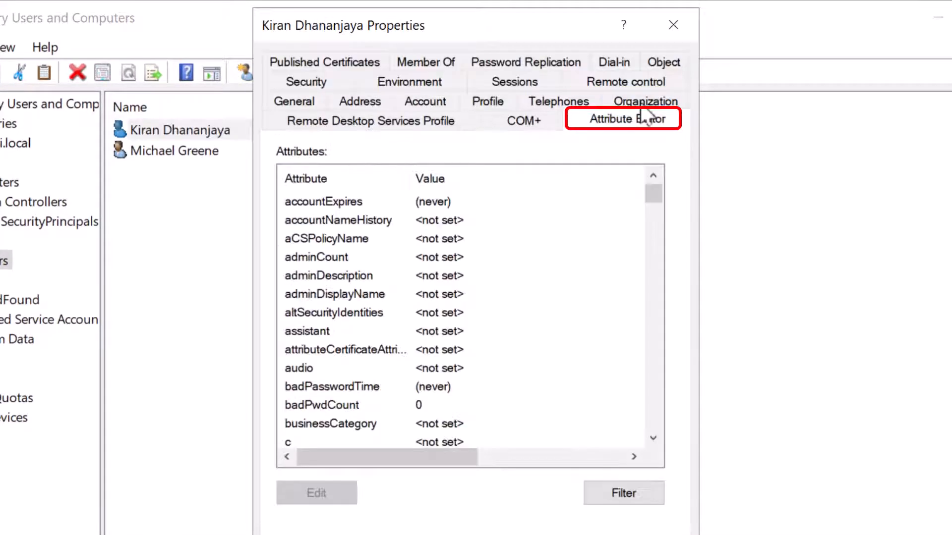
left_click(334, 294)
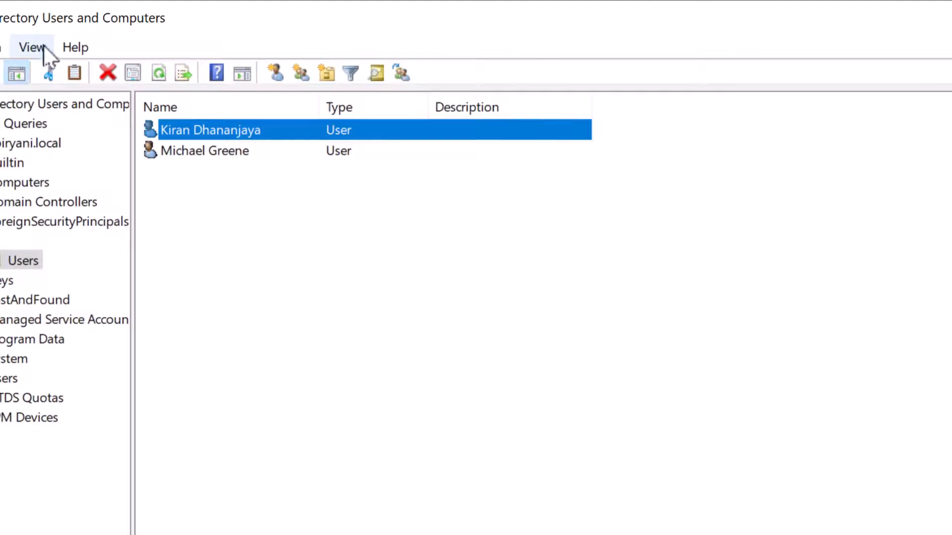
left_click(32, 48)
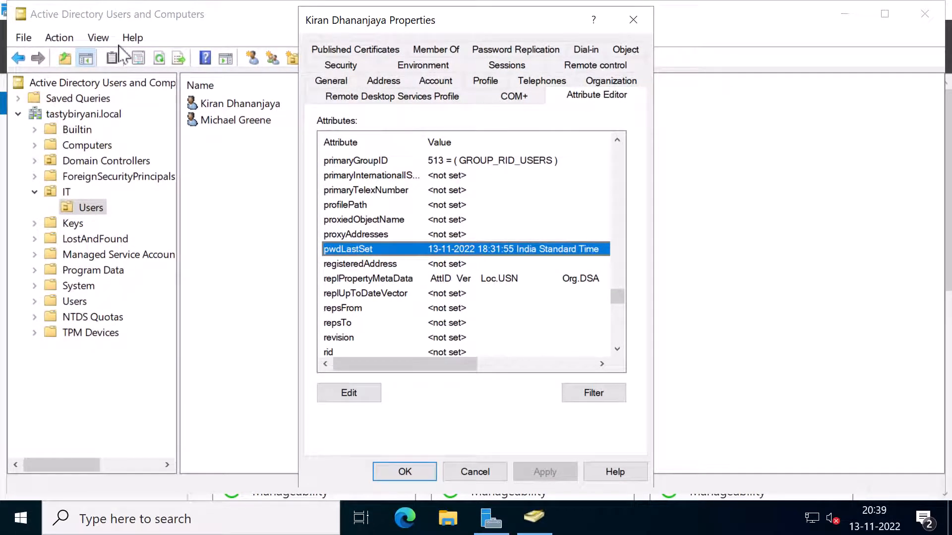
Step: Launch PowerShell as administrator and begin a Get-ADUser -SearchBase command
right_click(20, 518)
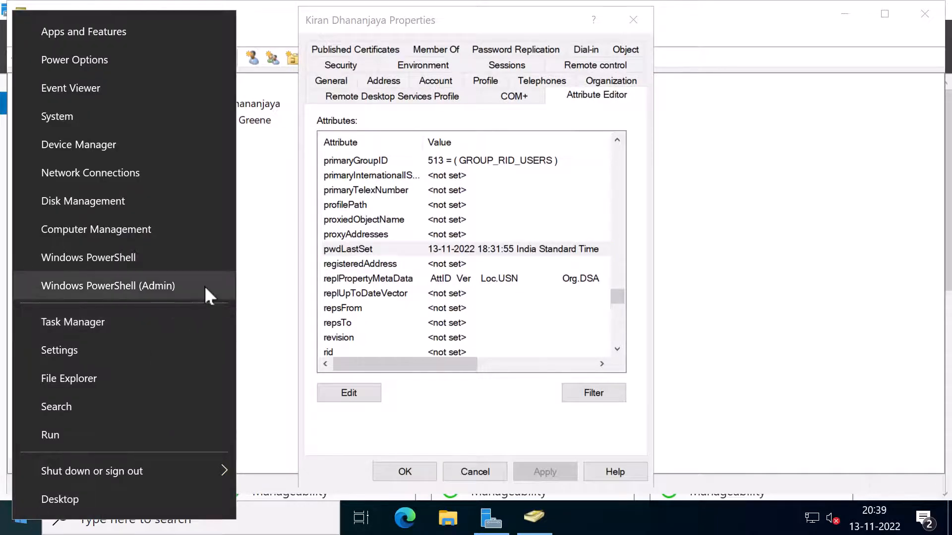
left_click(108, 286)
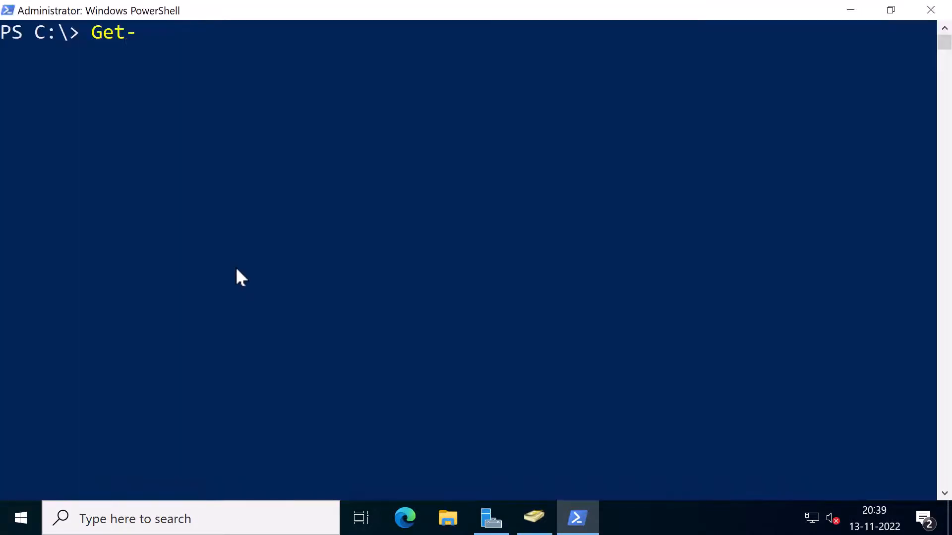
type("ADUser")
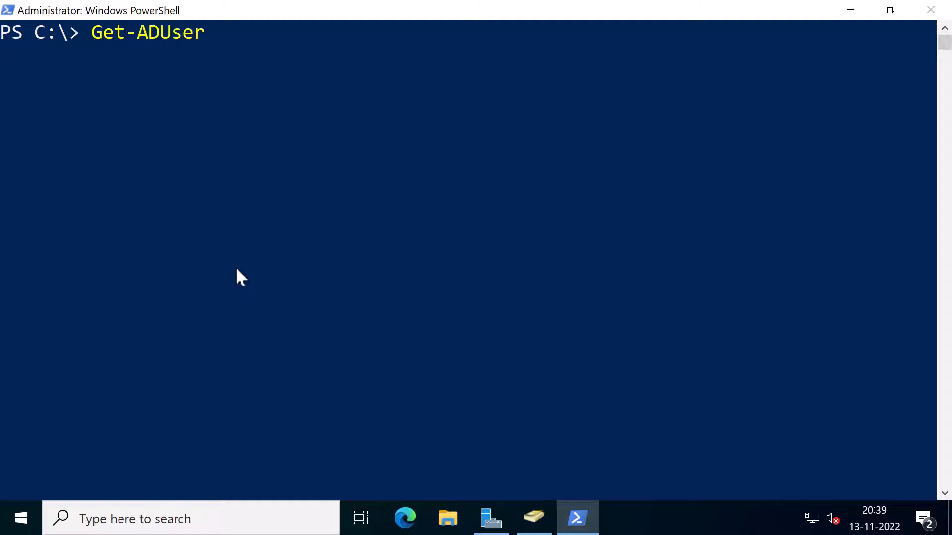
type("-SearchBase \"")
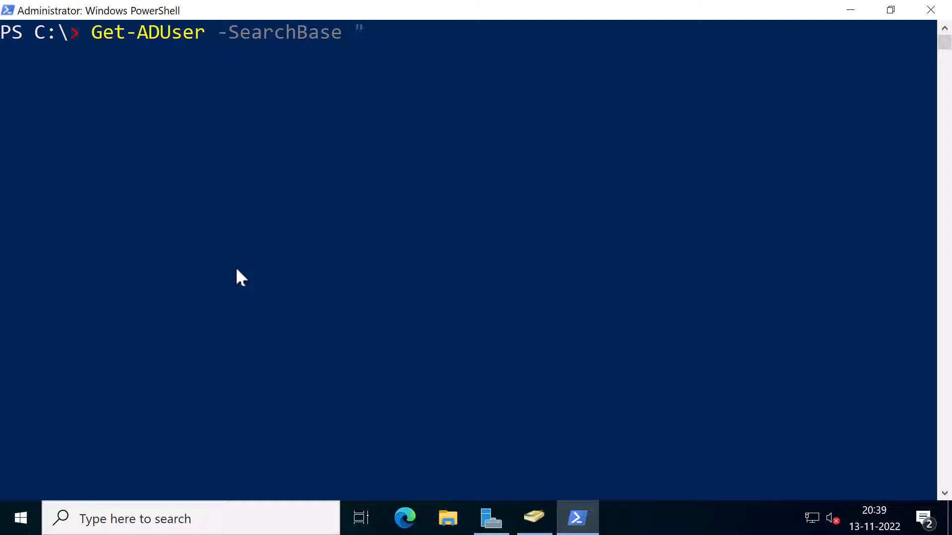
Step: Set the search base to "OU=Users, OU=IT, DC=tastybiryani, DC=local" and check that OU's accounts
type("OU=Use")
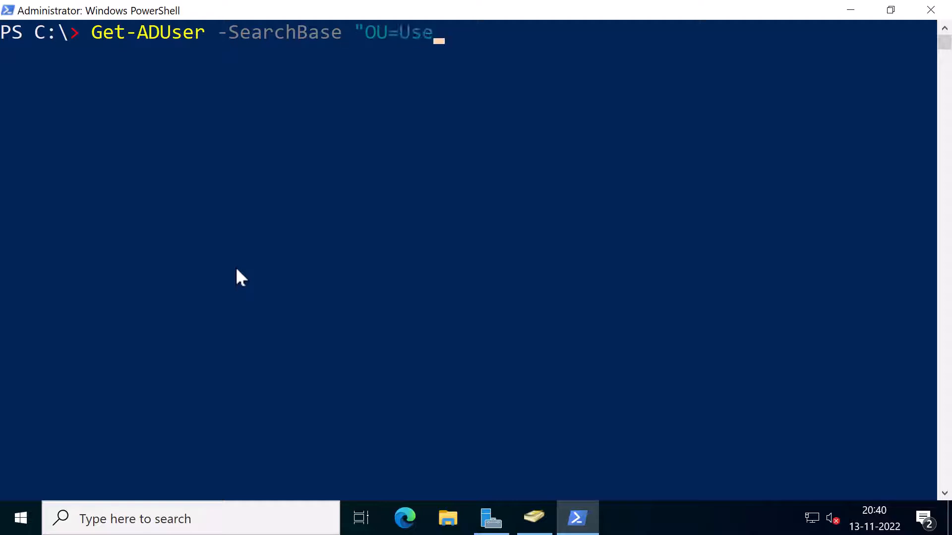
type("rs, OU=")
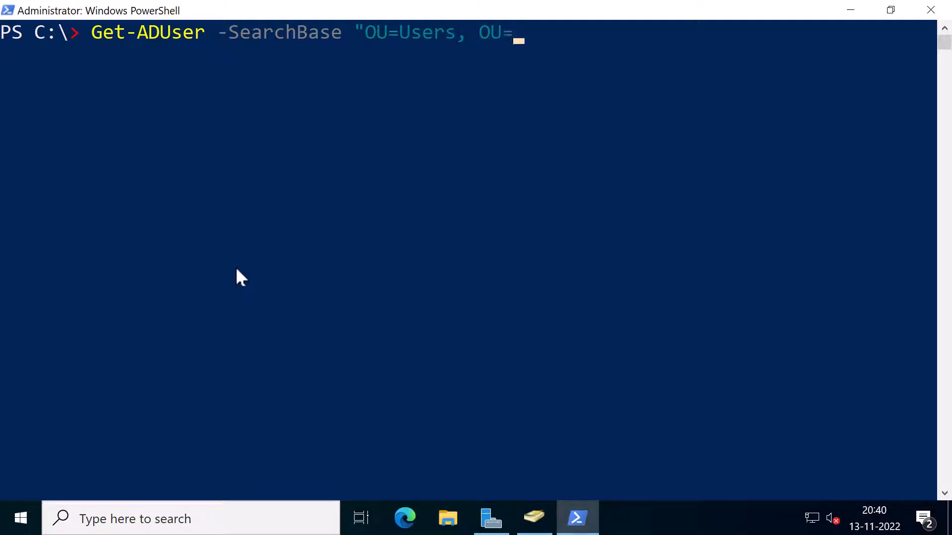
type("IT, DC=")
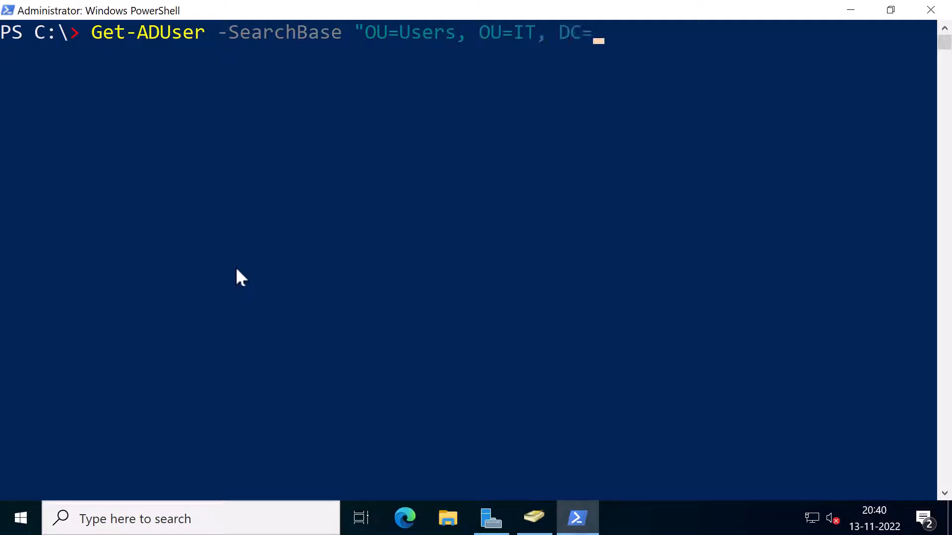
type("tastybiryani")
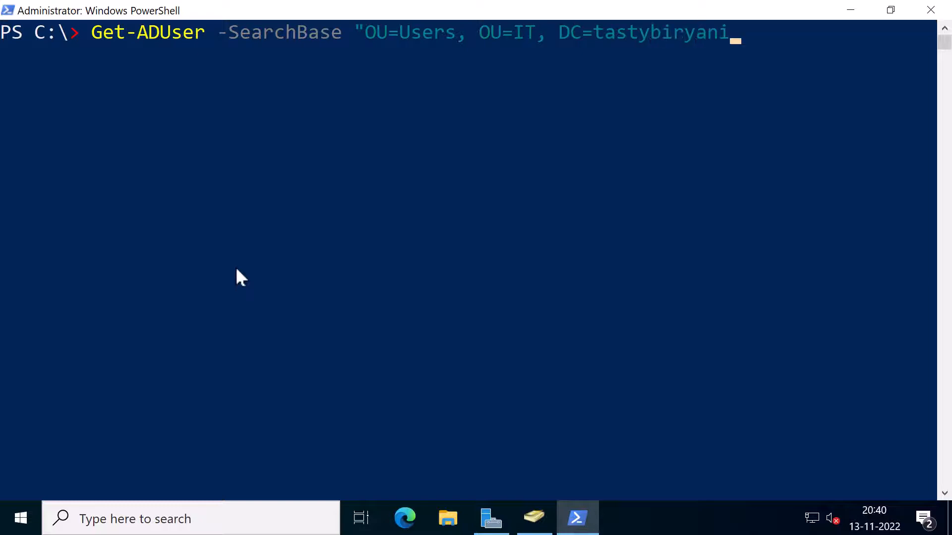
type(", DC=l")
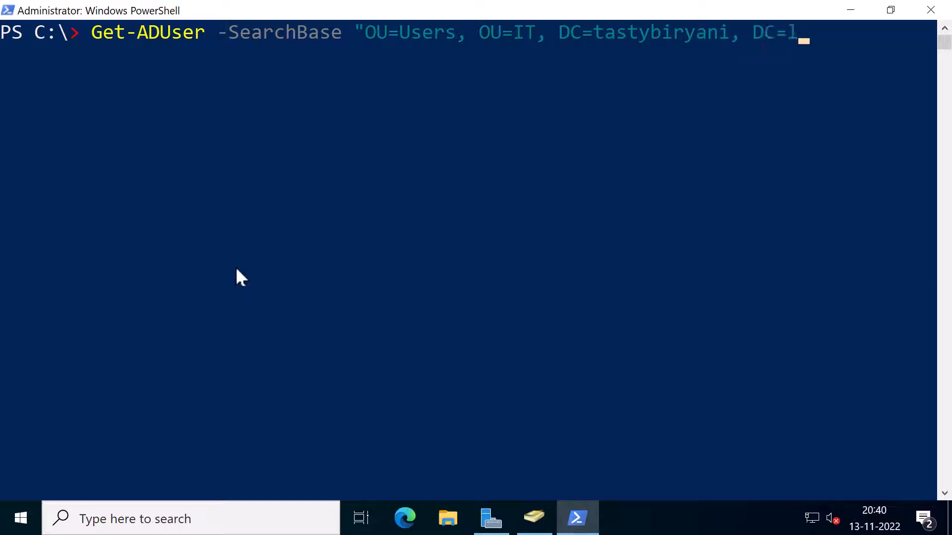
type("ocal\"")
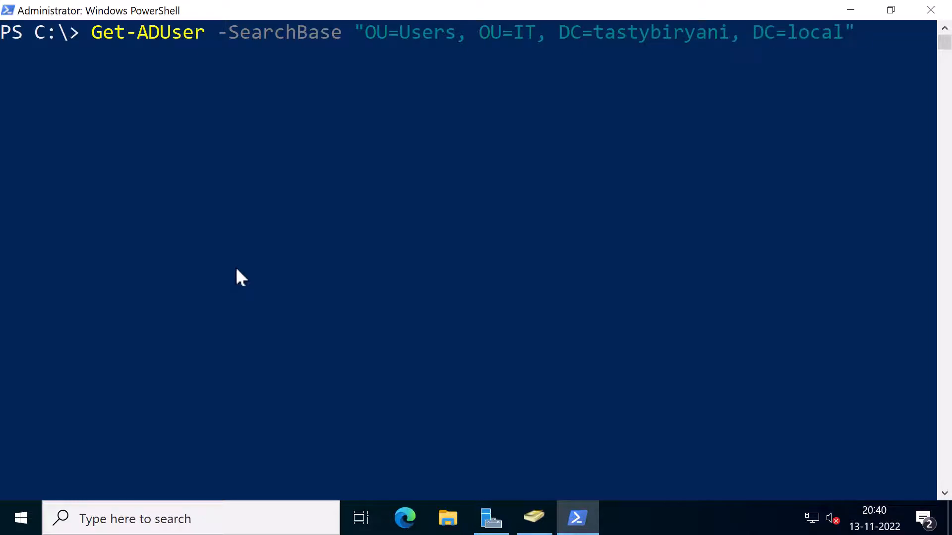
left_click(533, 518)
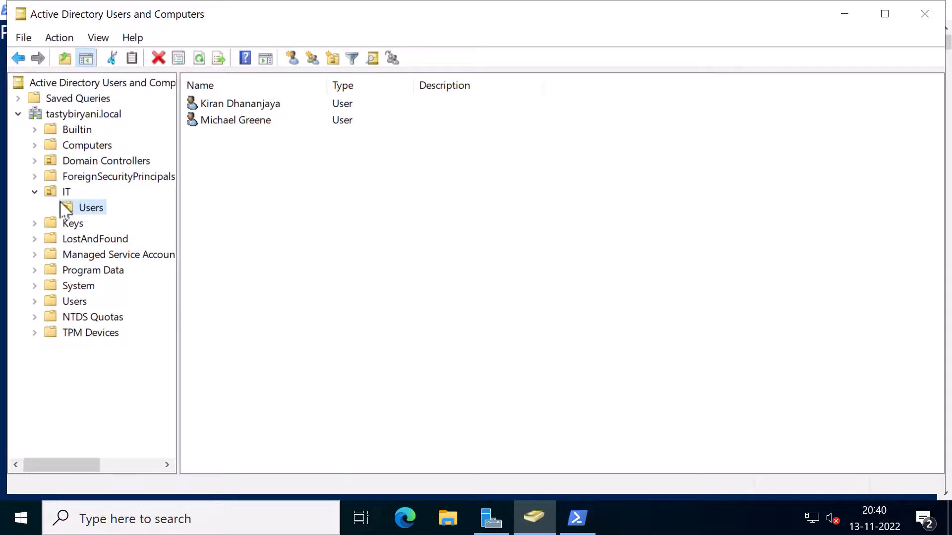
Step: Run the query filtered on PasswordLastSet -gt '01/10/2022', selecting Name and PasswordLastSet
left_click(576, 519)
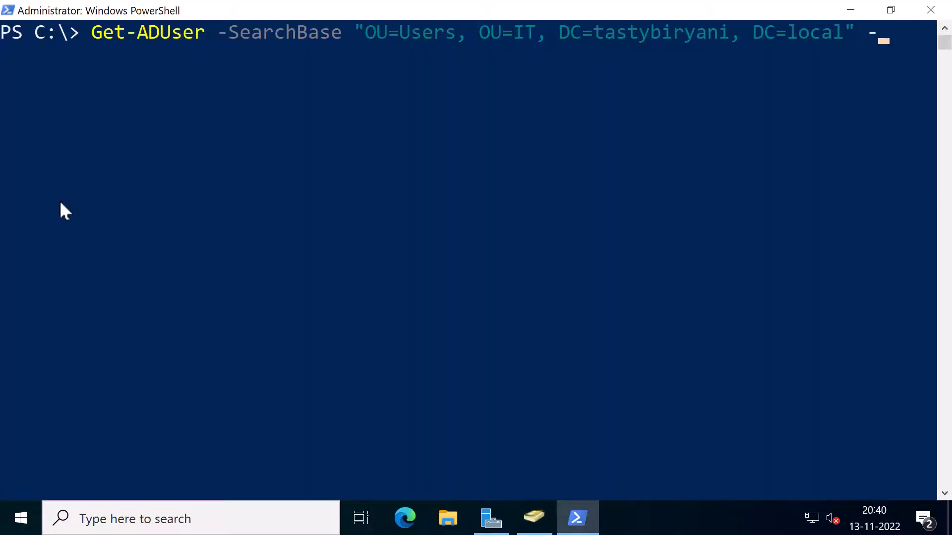
type("-Filter")
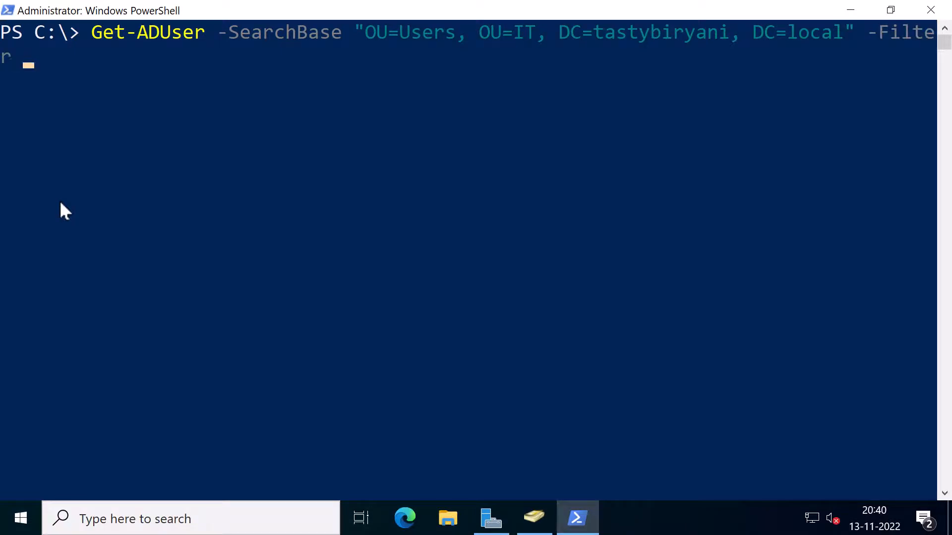
type("\"PasswordLast")
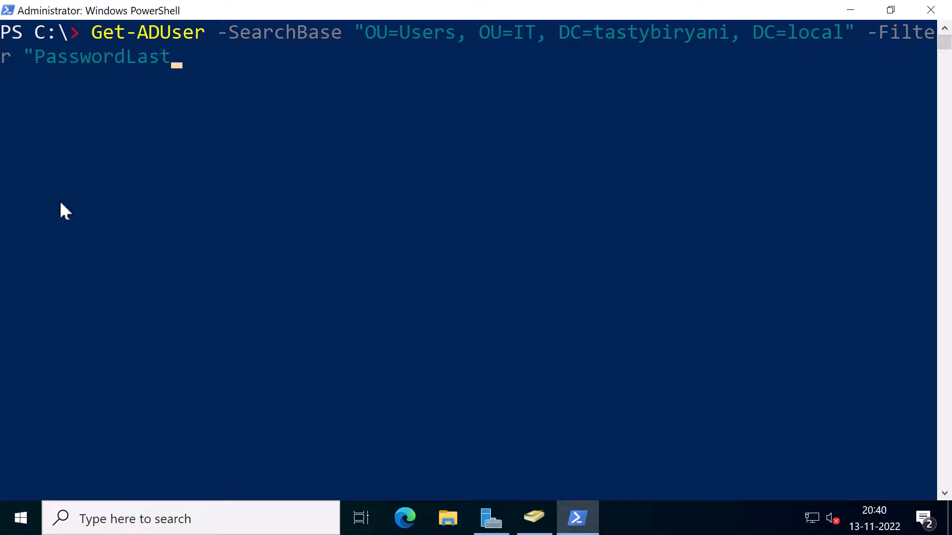
type("Set -gt")
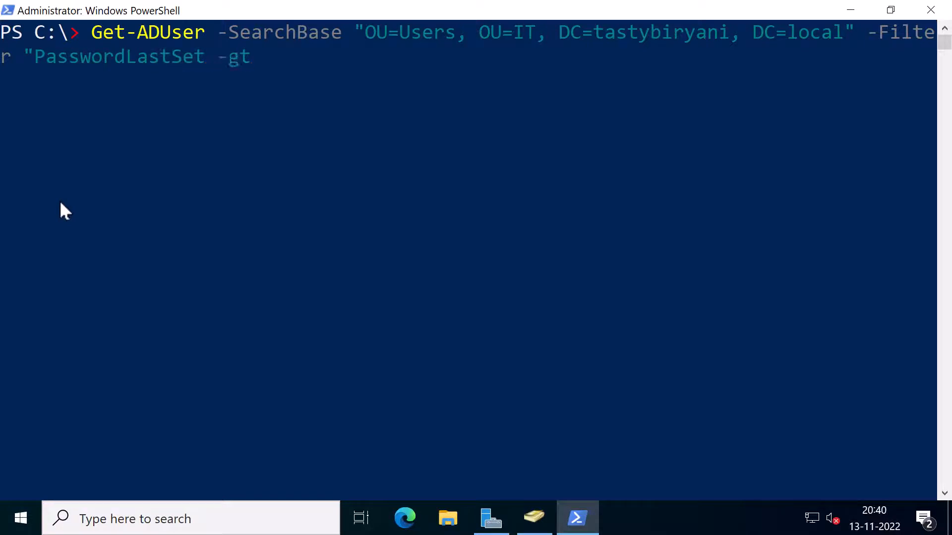
type("'01/")
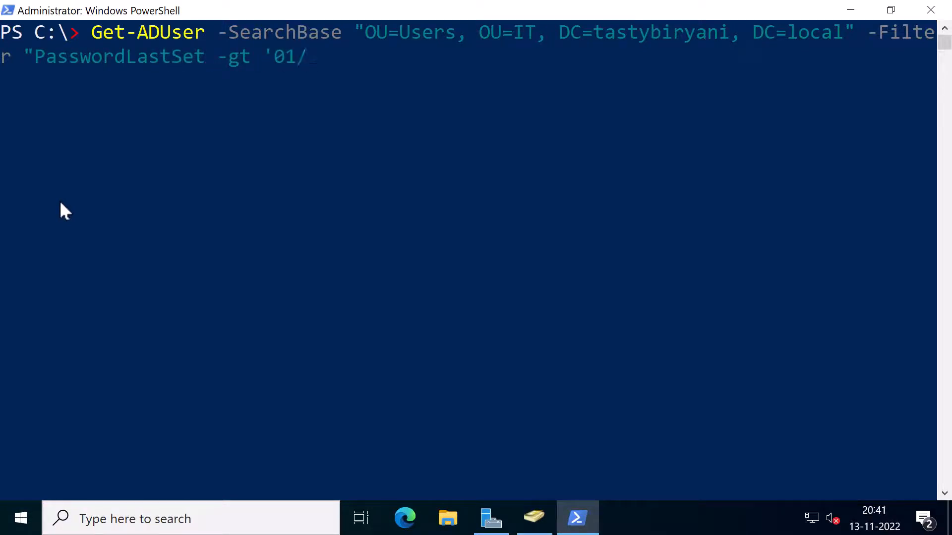
type("10/2022")
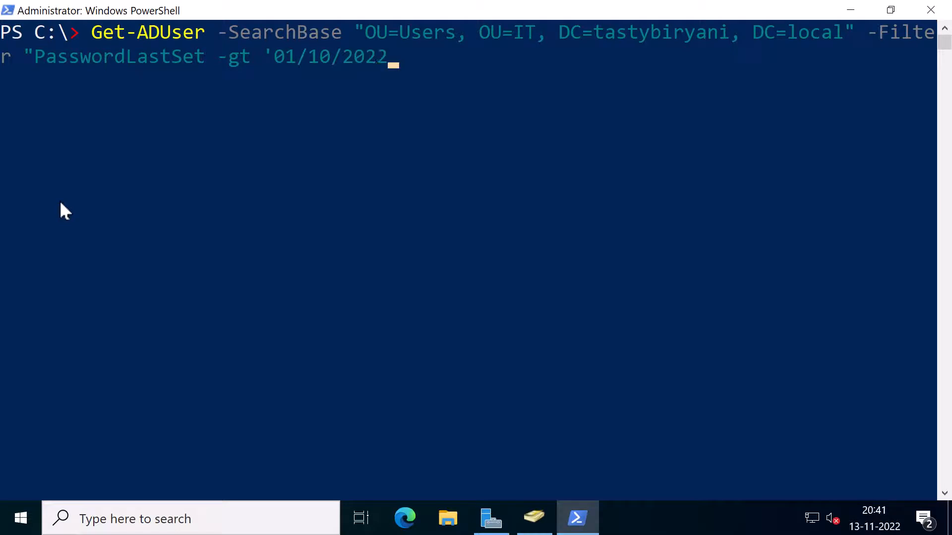
type("'\" -Property")
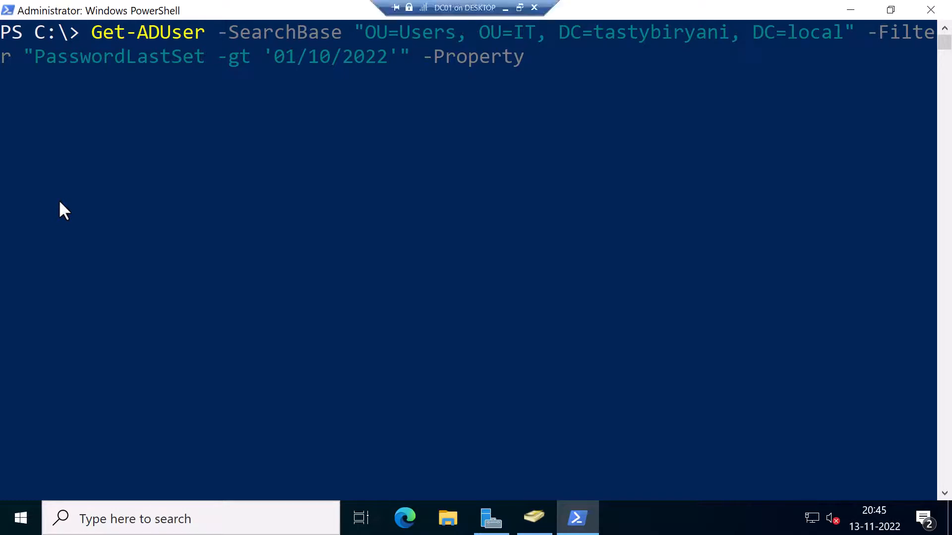
type("*")
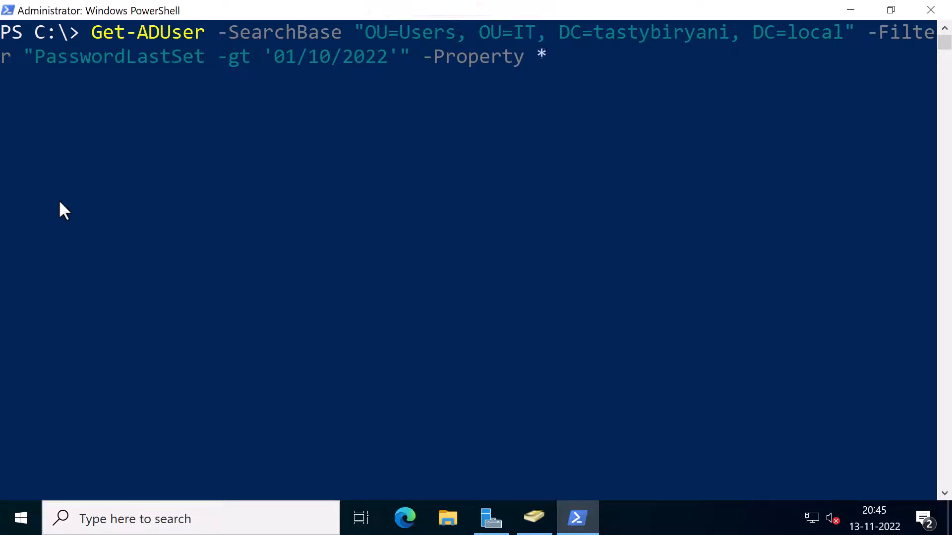
type("| Sele")
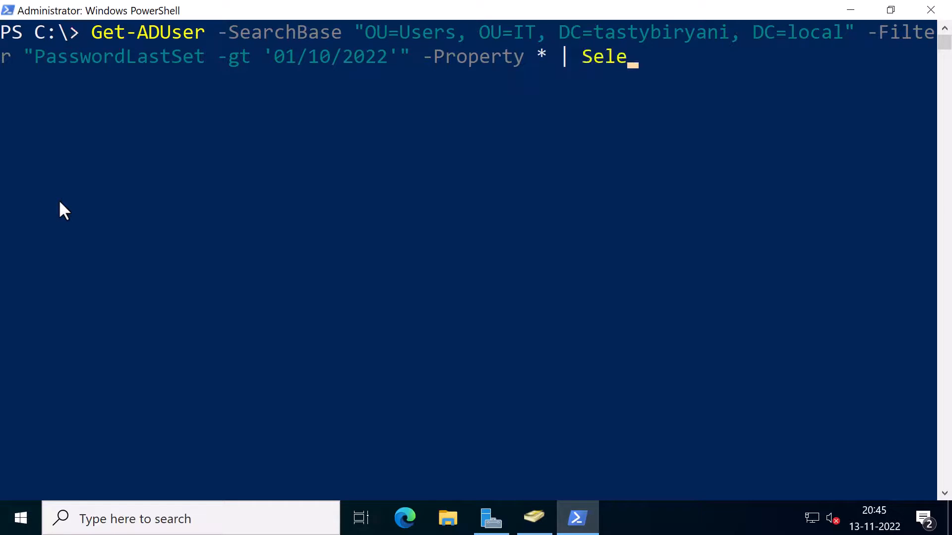
type("ct Name, Passw")
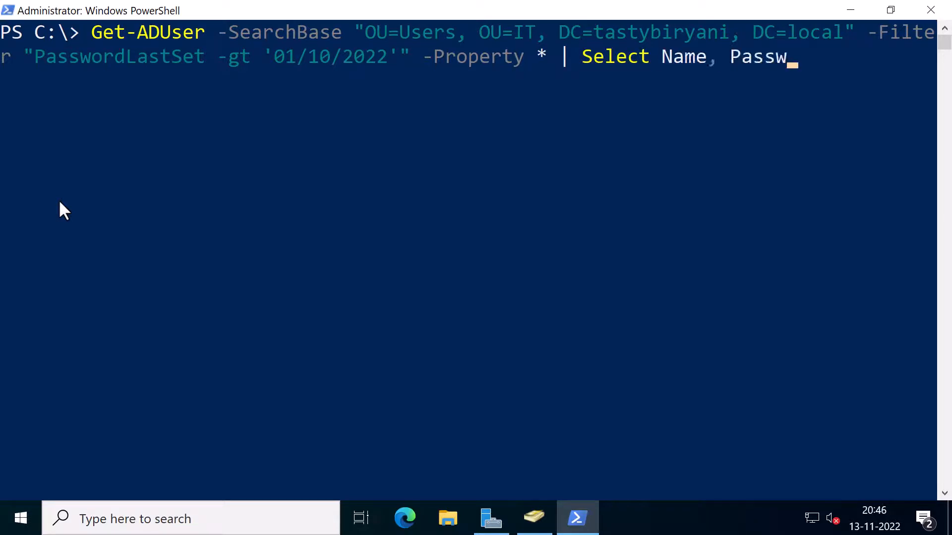
key("Return")
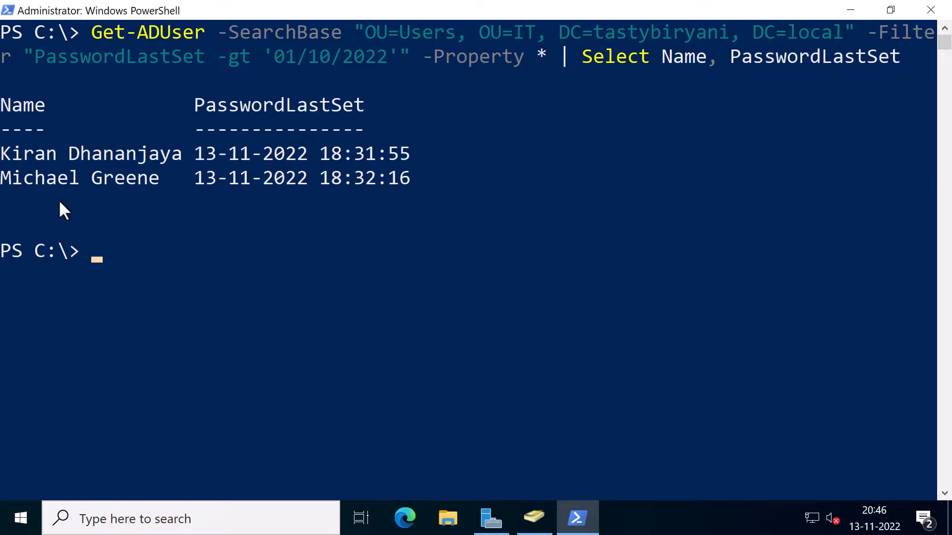
mouse_move(144, 207)
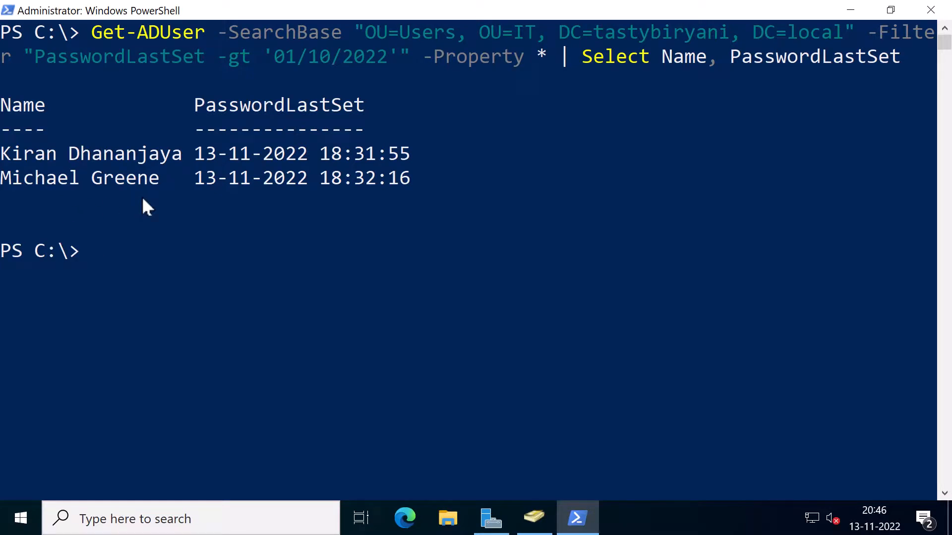
mouse_move(12, 164)
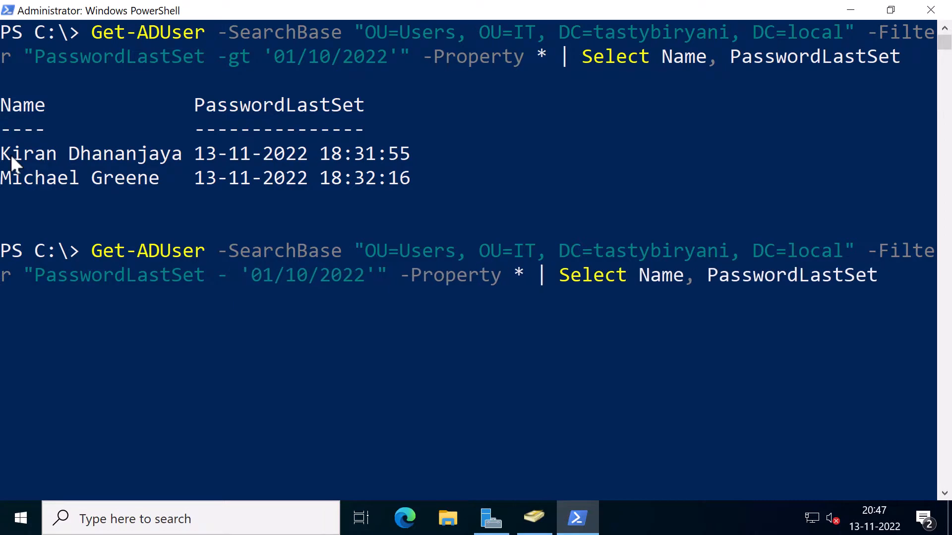
Step: Change the filter to -le '08/15/2022' and rerun the query, returning no accounts
type("le")
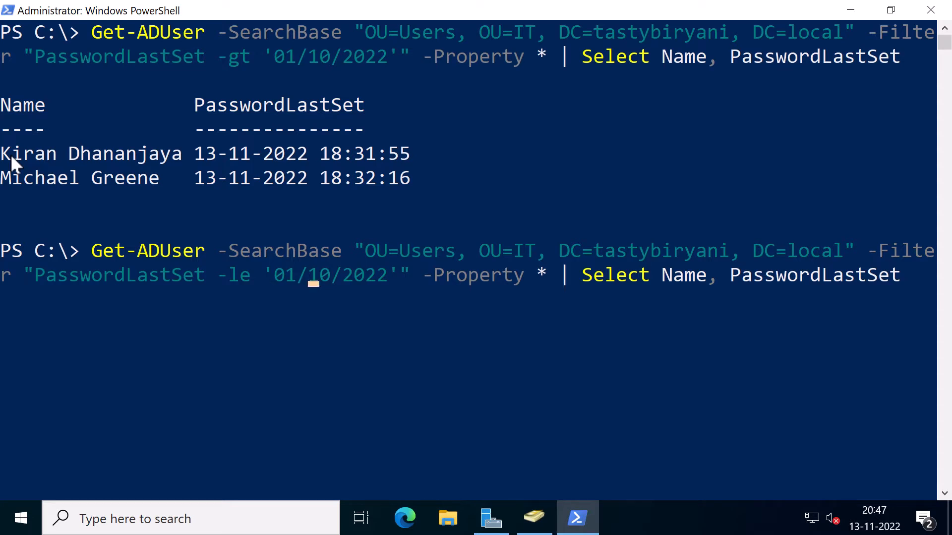
type("08/15/2022")
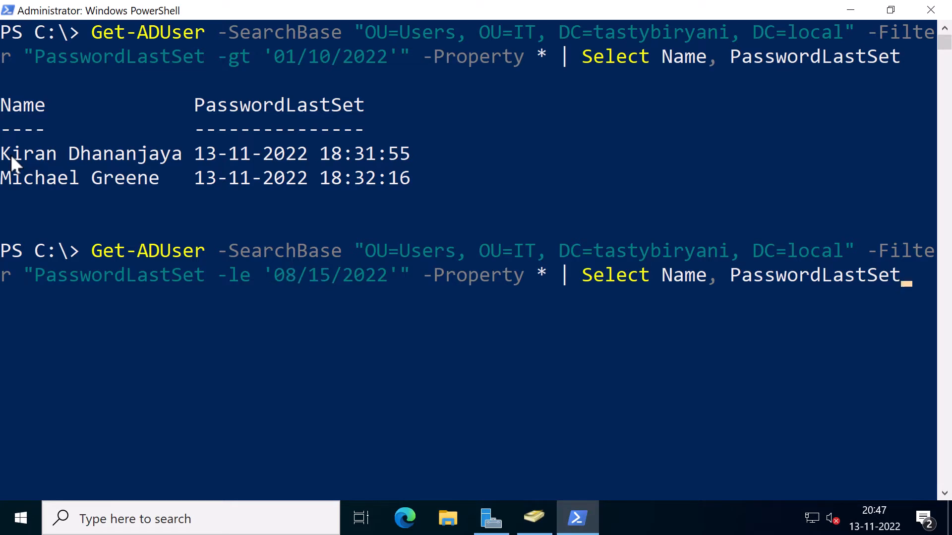
key("Return")
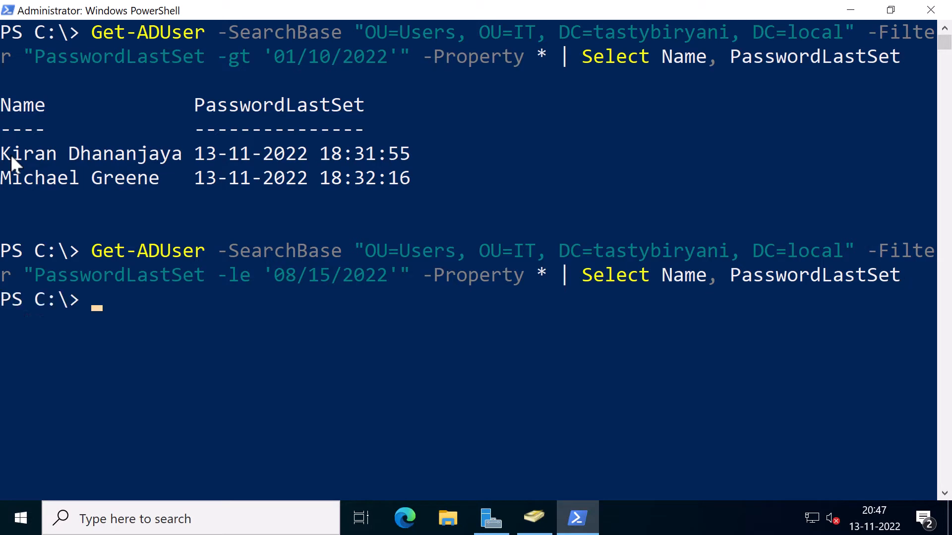